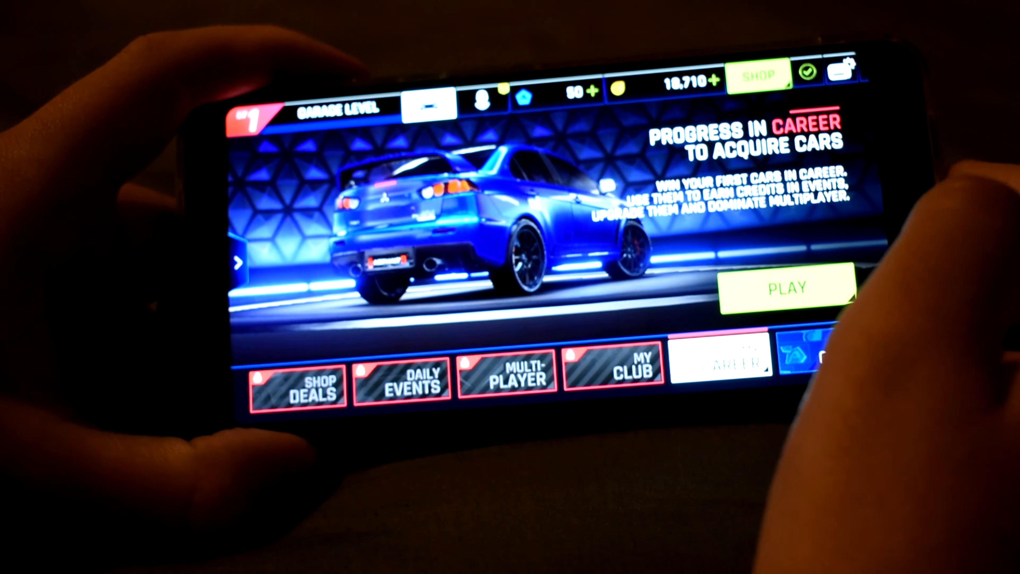
# Step: Navigate from Battery into Adaptive Battery, showing Use Adaptive Battery switched on
pyautogui.click(785, 287)
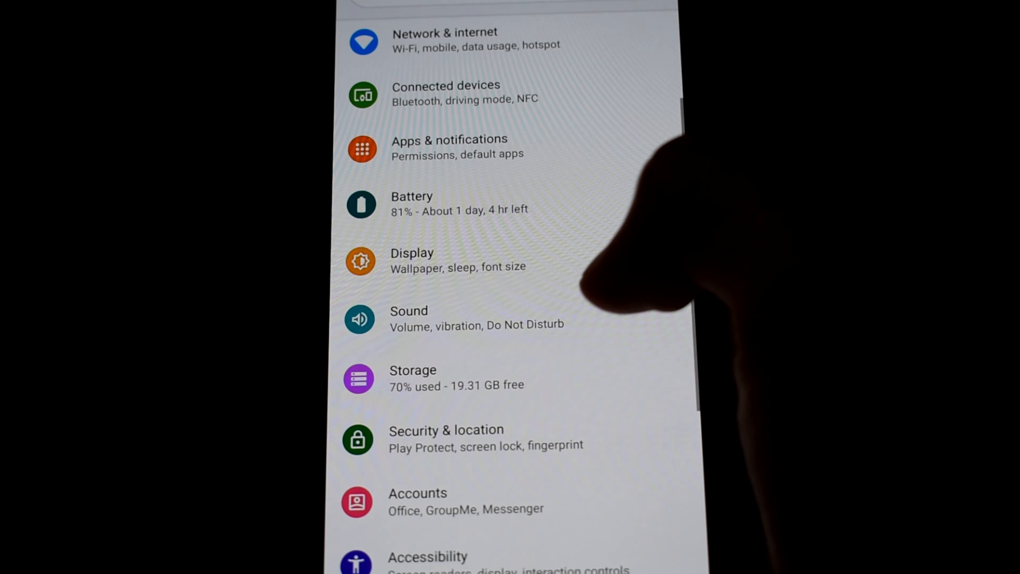
pyautogui.click(412, 259)
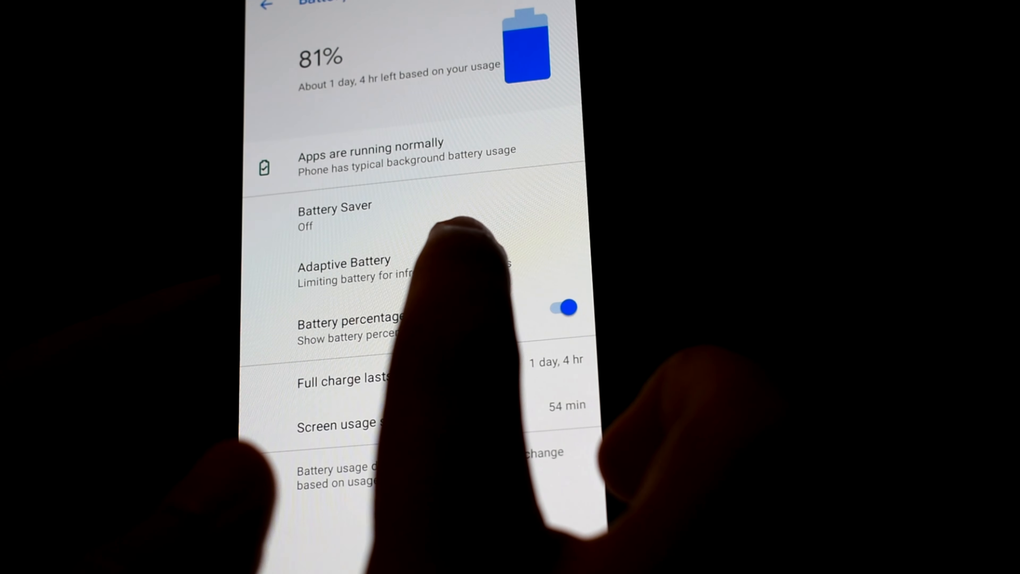
pyautogui.click(345, 267)
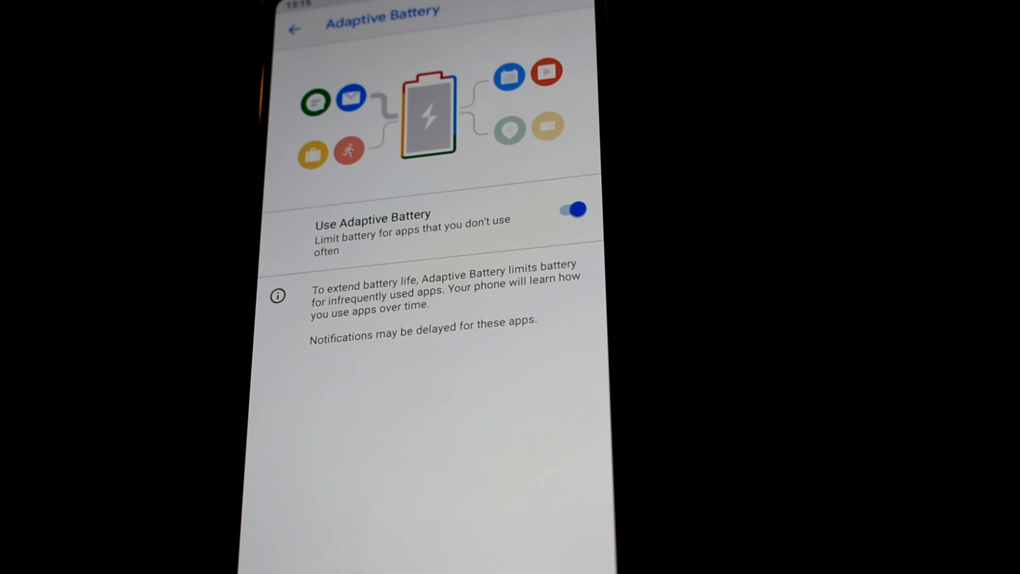
# Step: Return to the Battery page showing 81% with about 1 day, 4 hr remaining
pyautogui.click(293, 29)
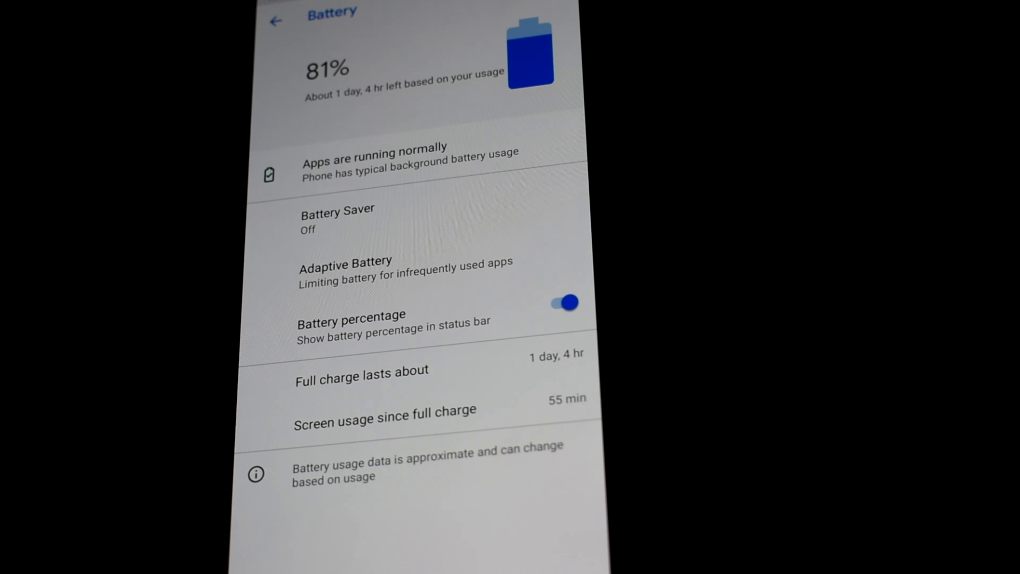
pyautogui.scroll(3)
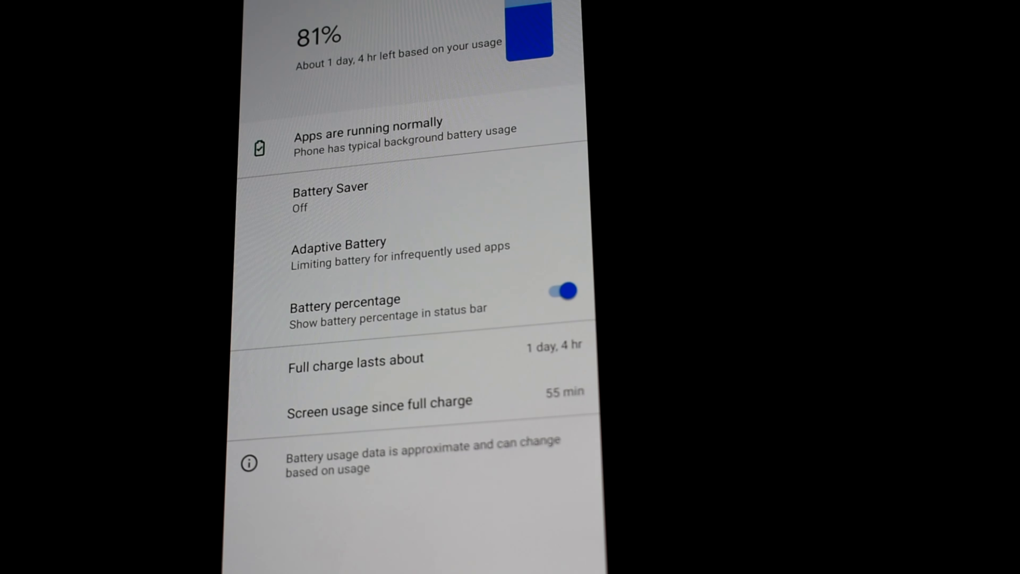
pyautogui.scroll(3)
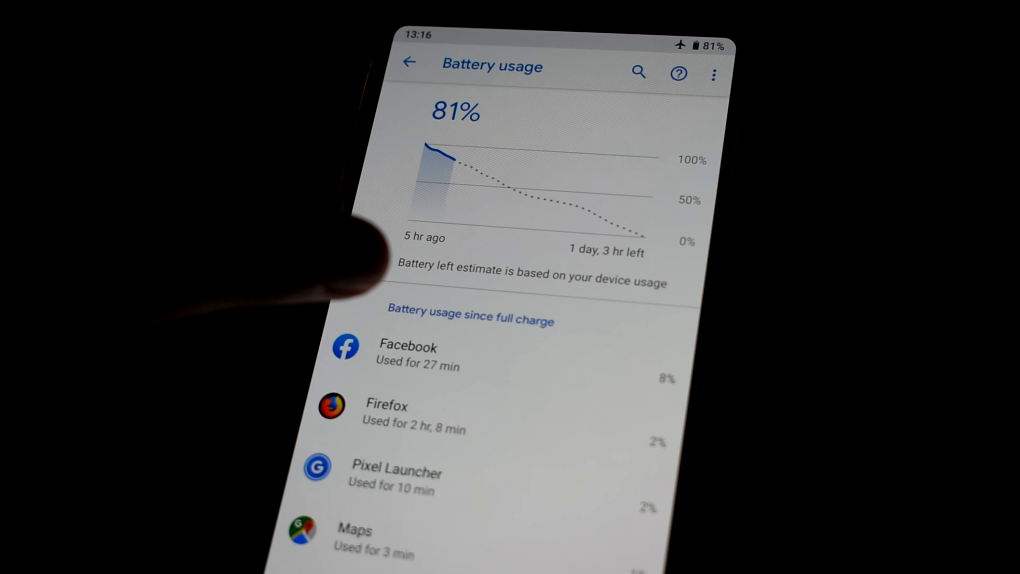
# Step: Scroll the battery usage list showing apps like Facebook and Firefox since full charge
pyautogui.scroll(-3)
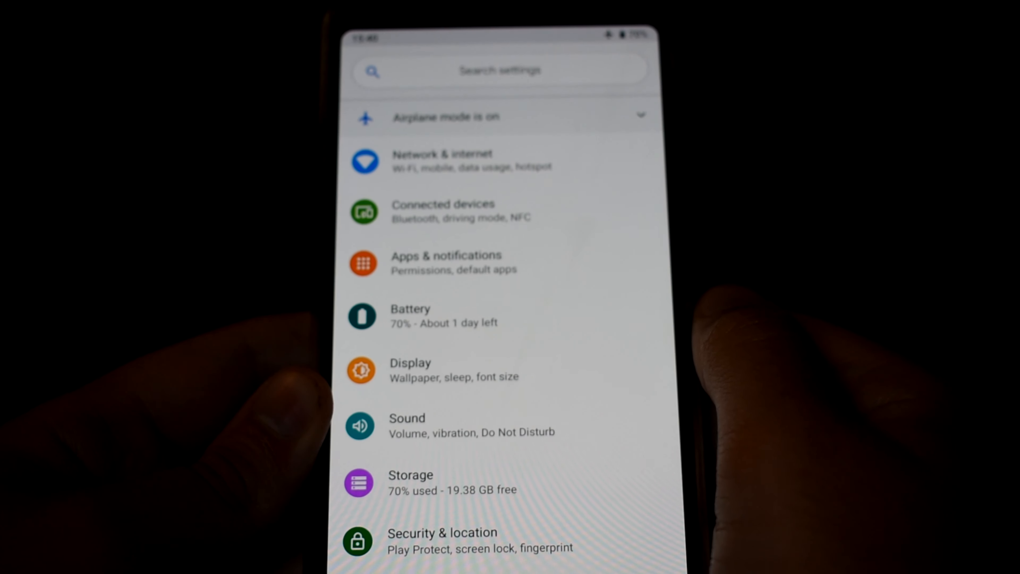
pyautogui.scroll(-3)
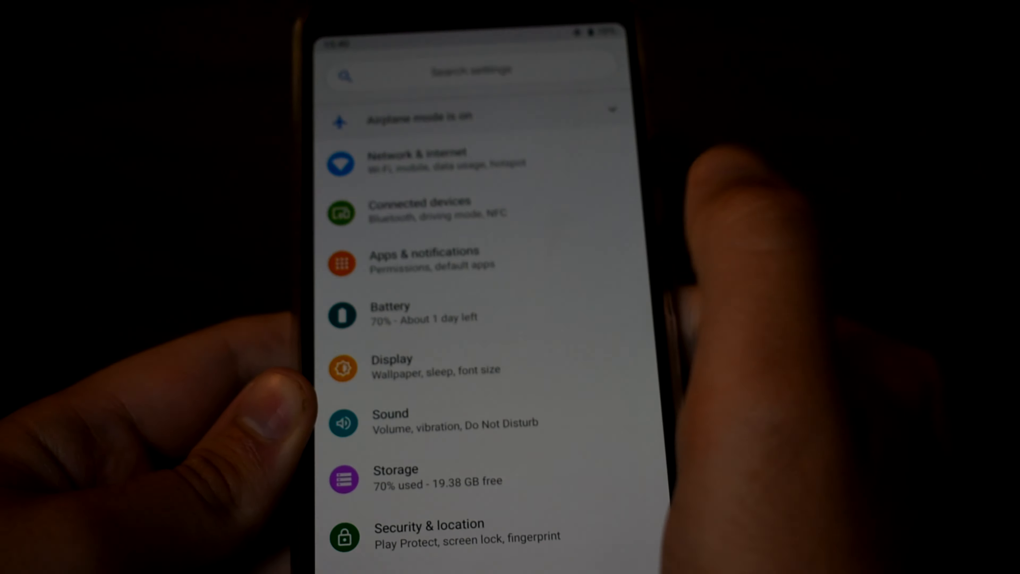
pyautogui.scroll(-3)
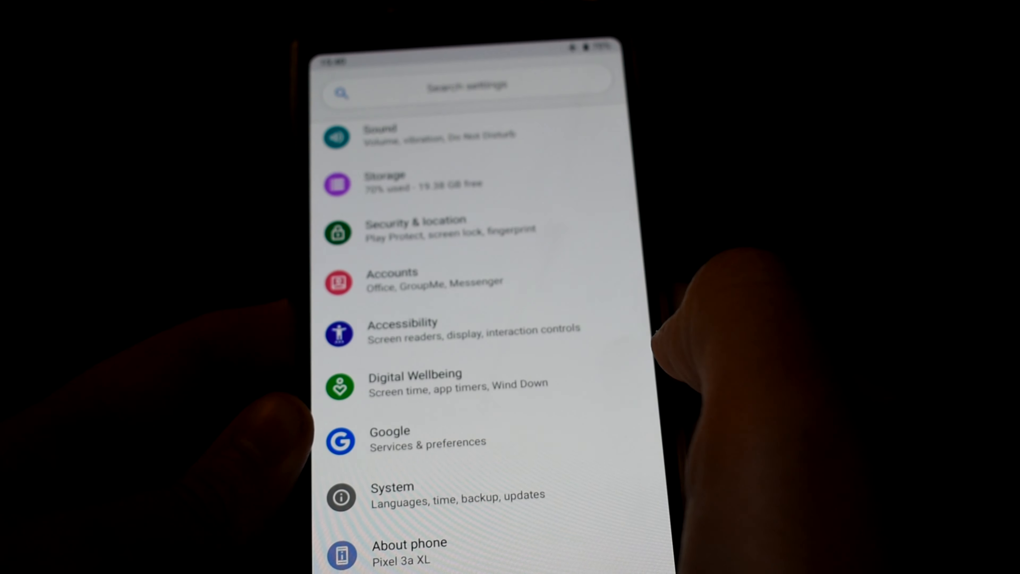
pyautogui.scroll(3)
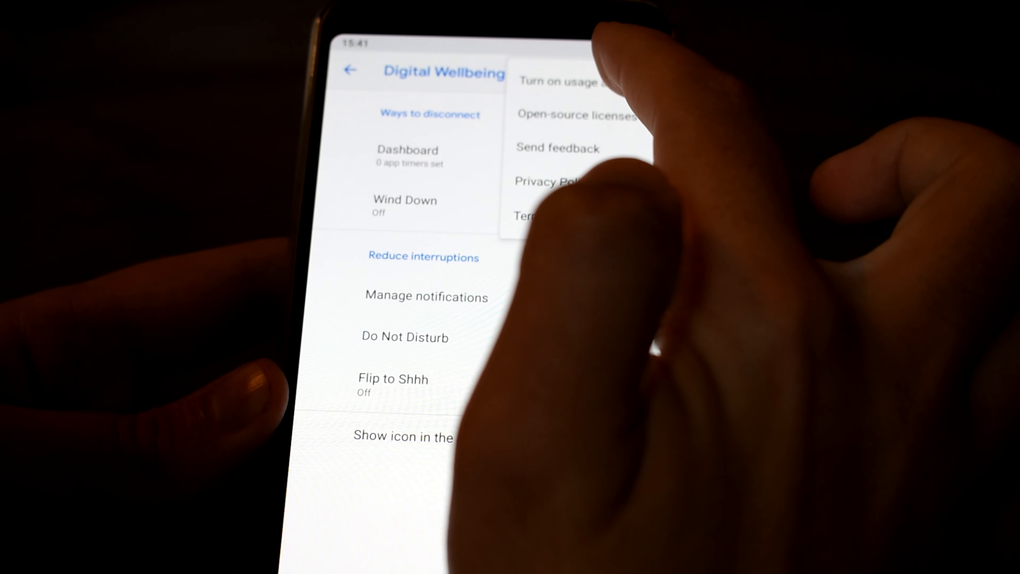
# Step: Go through Turn on usage access to Digital Wellbeing's permission, then back to the Usage access list
pyautogui.click(566, 82)
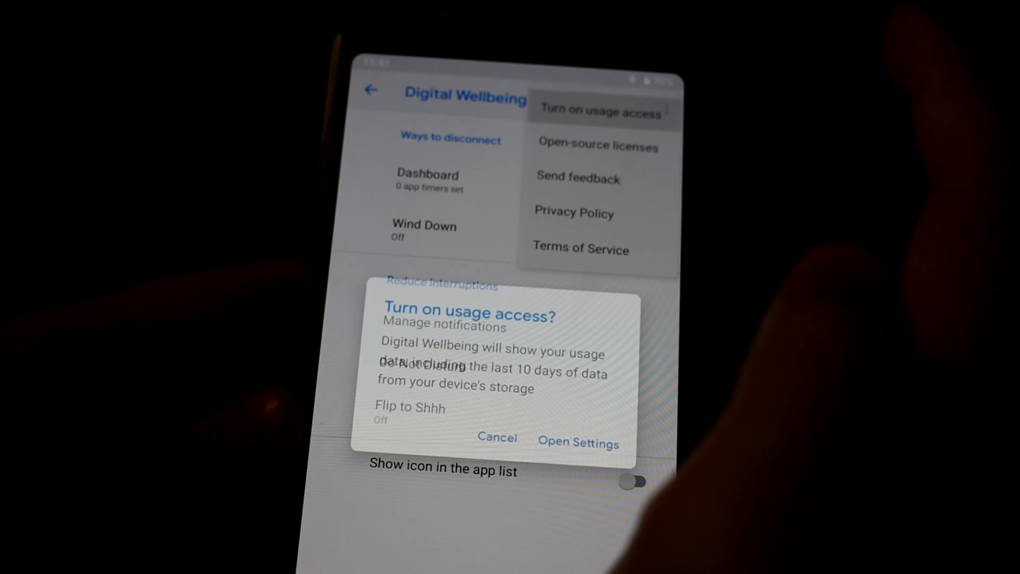
pyautogui.click(576, 443)
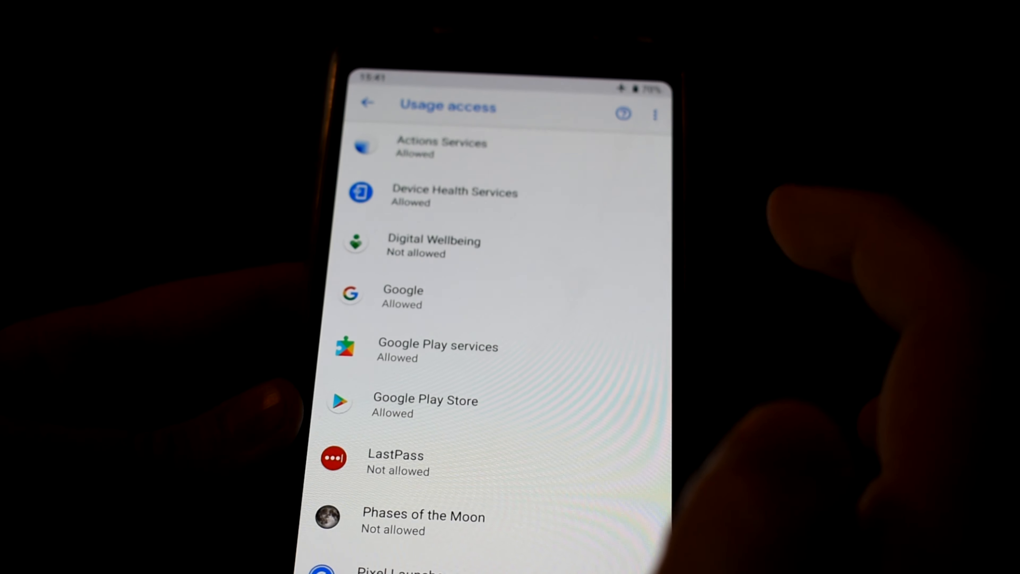
pyautogui.click(433, 245)
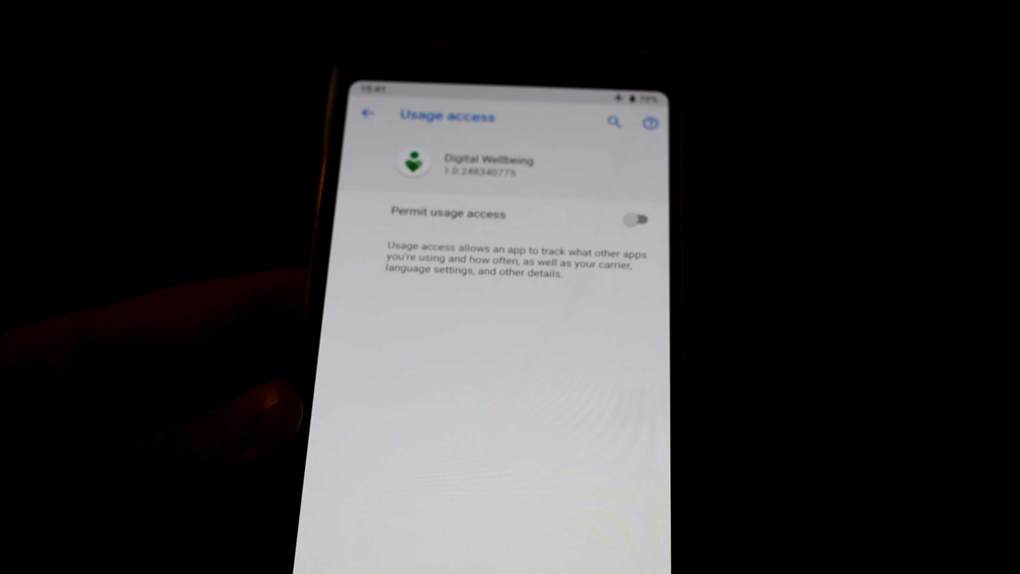
pyautogui.click(366, 115)
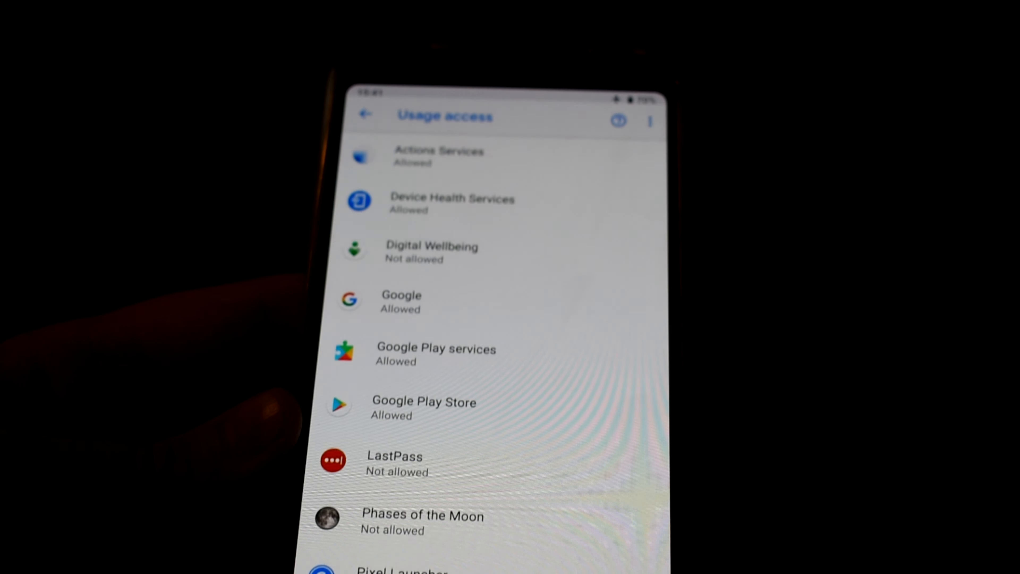